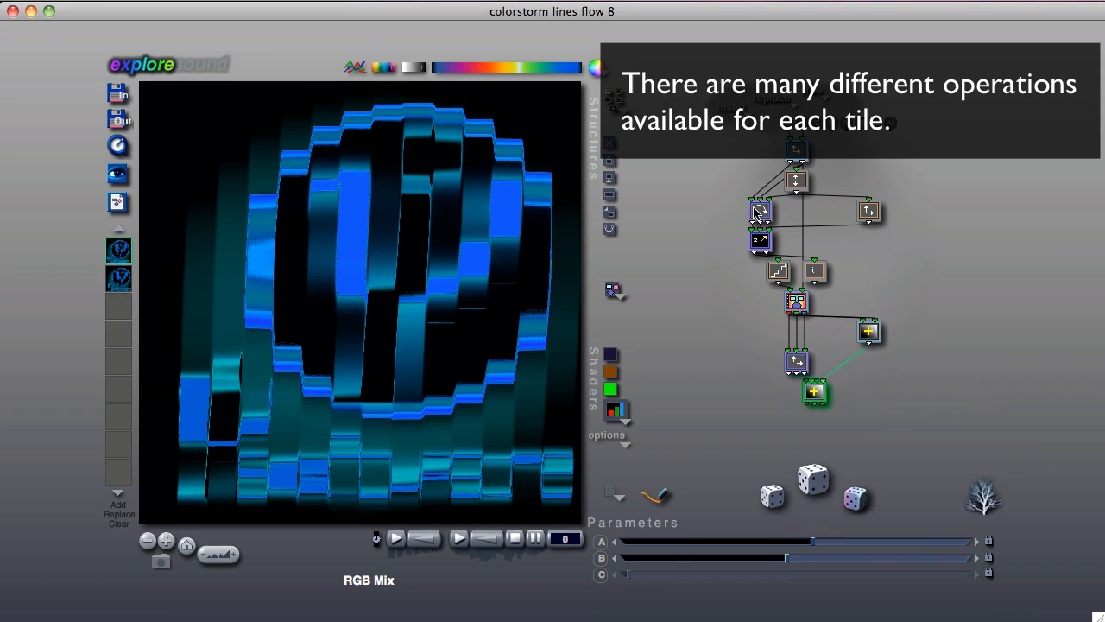
Load the 'simple tree' file from the library and enlarge its structure tree view
click(760, 211)
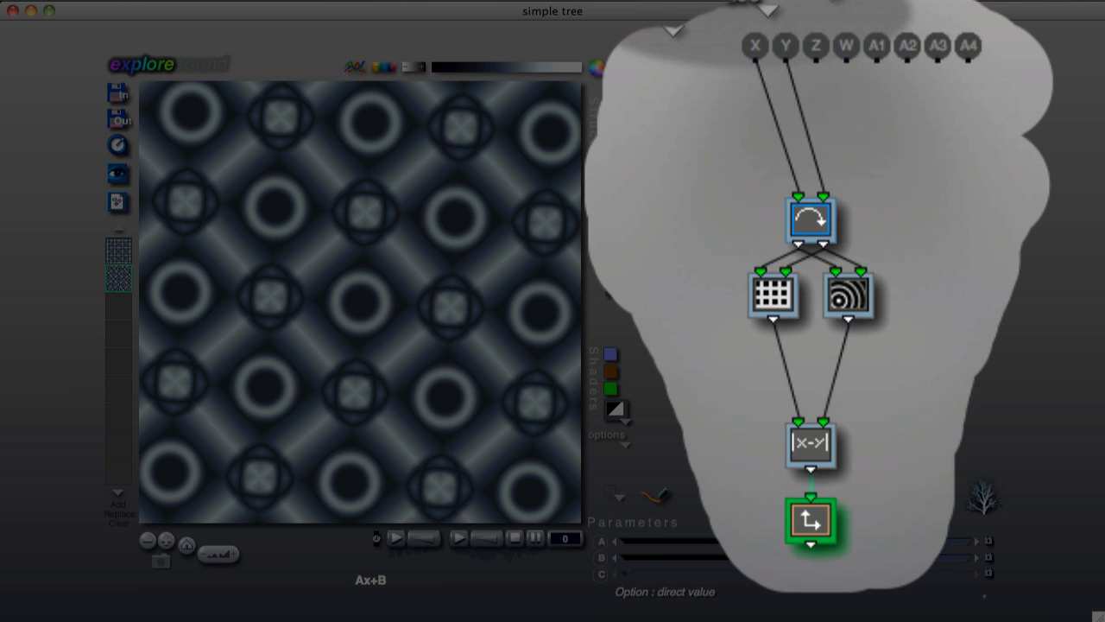
click(810, 519)
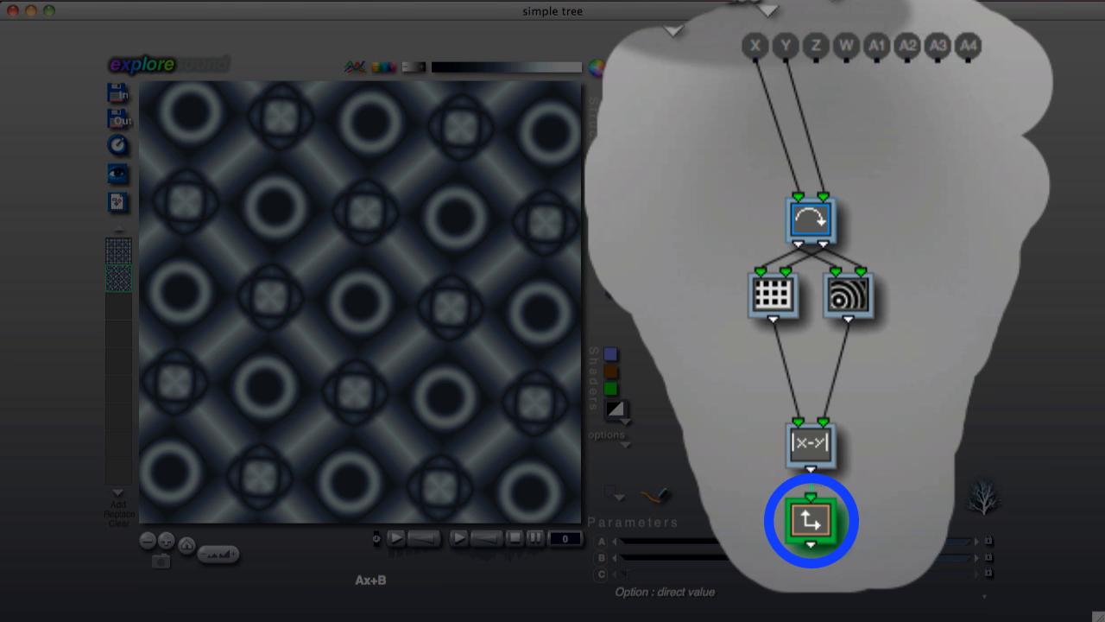